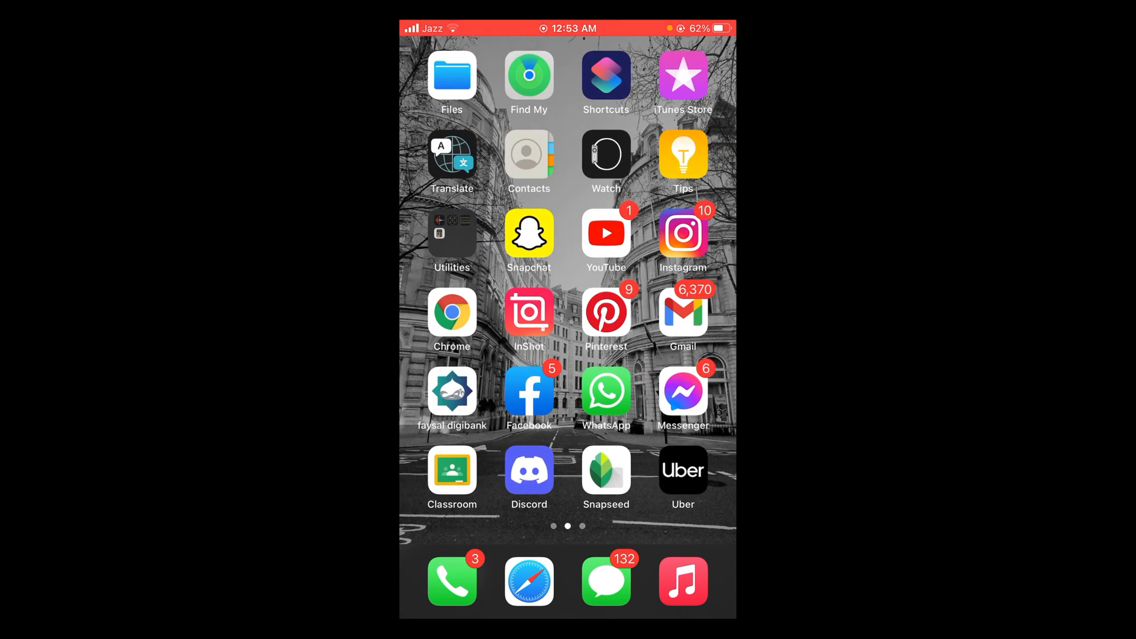
# Launch Gmail and view the 'New Job Matches!' email from Guru.com
pyautogui.click(681, 313)
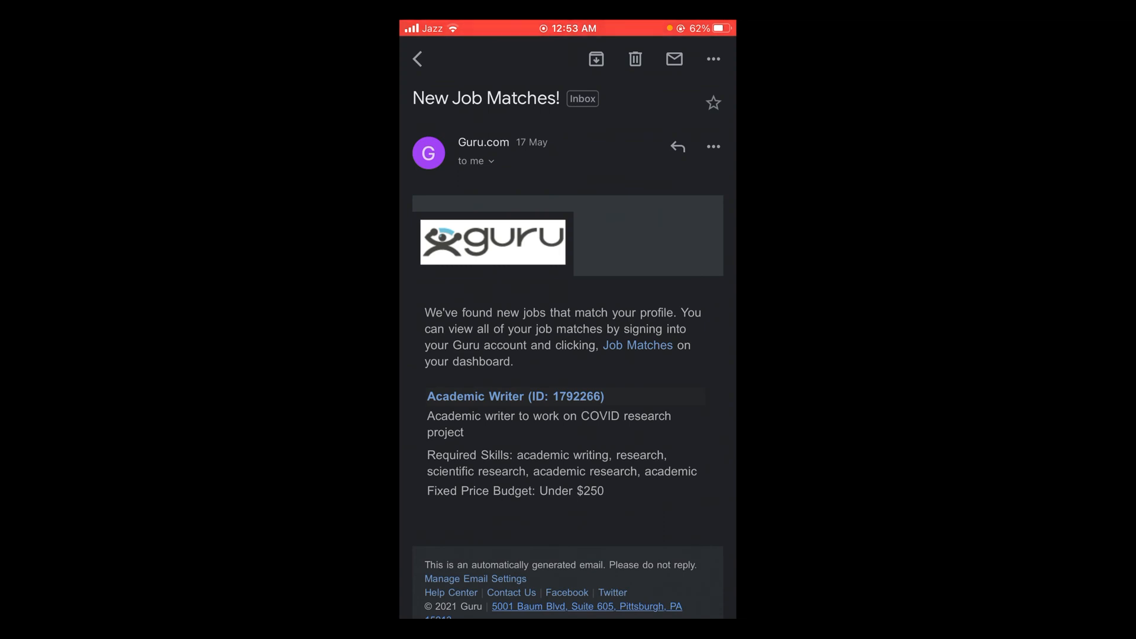
# Show the Guru.com message's more-actions menu with Forward, Print and Block
pyautogui.click(712, 59)
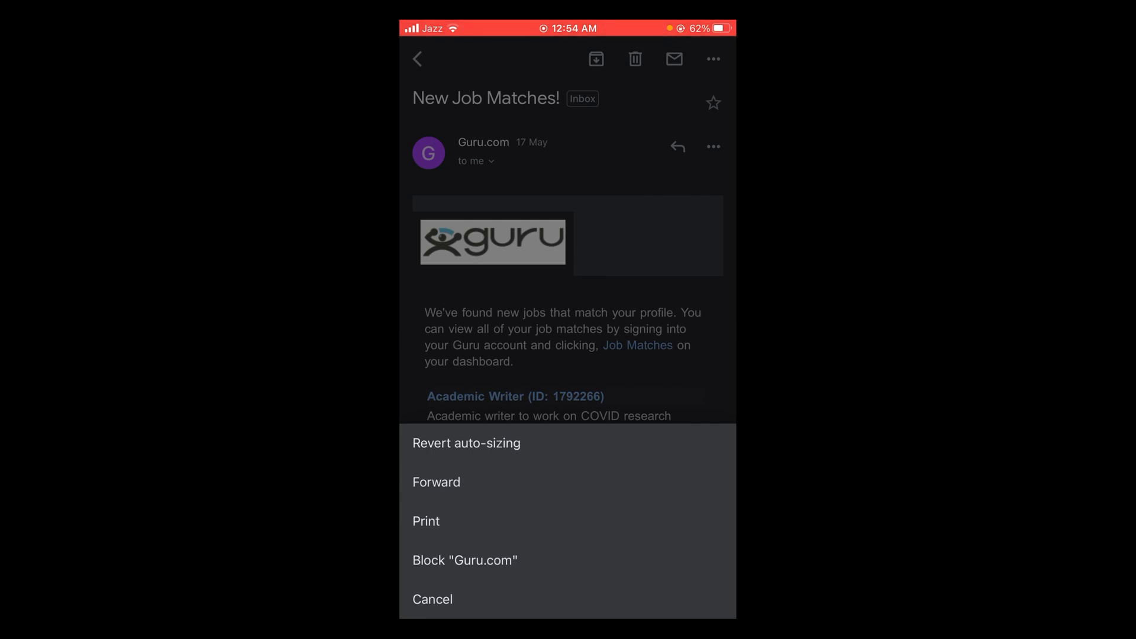
# Choose Block "Guru.com" to send its future messages to Spam
pyautogui.click(464, 561)
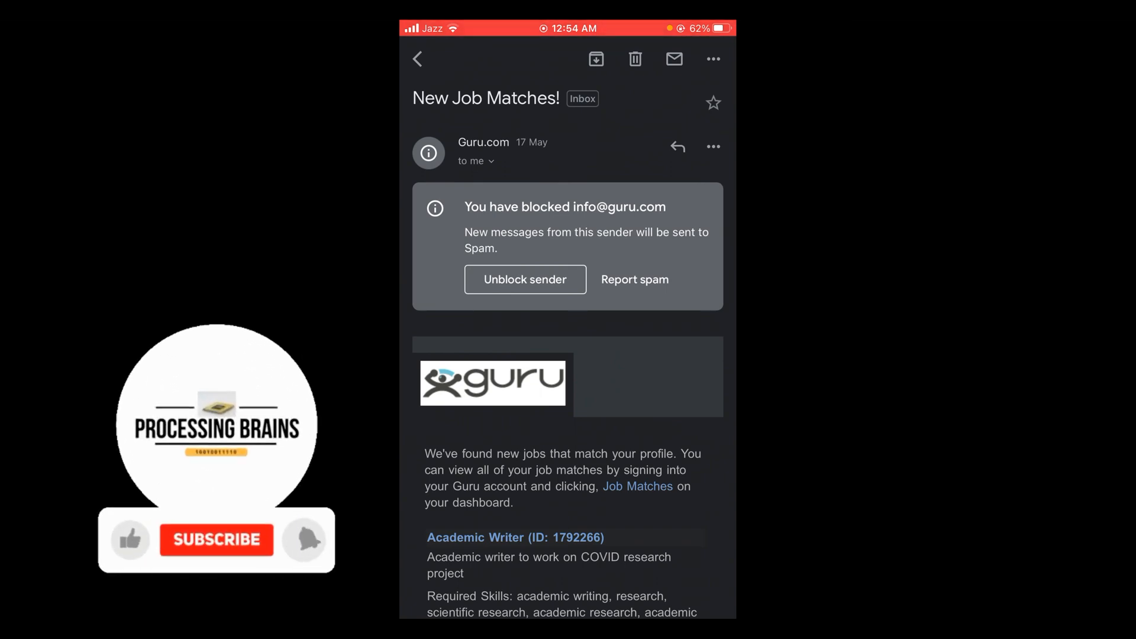
pyautogui.click(216, 539)
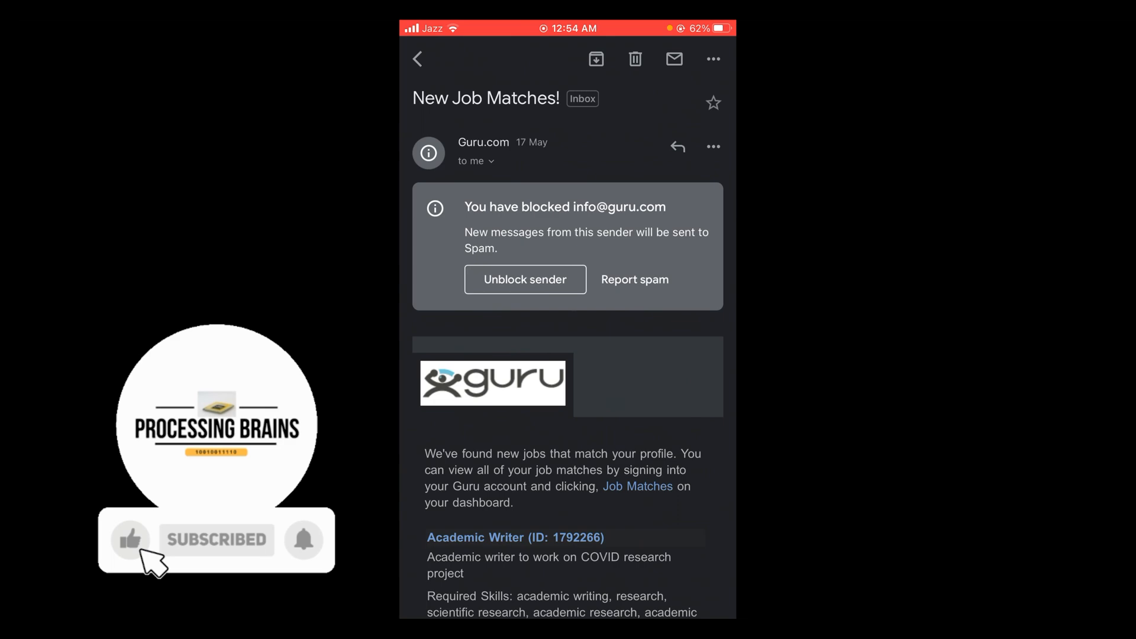
pyautogui.click(523, 279)
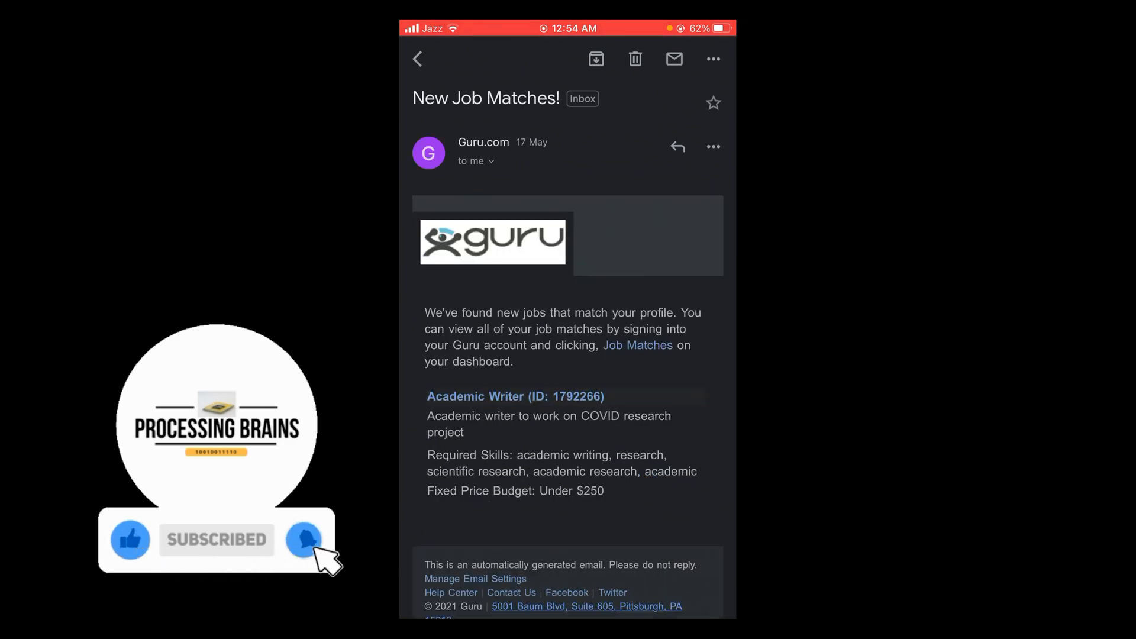